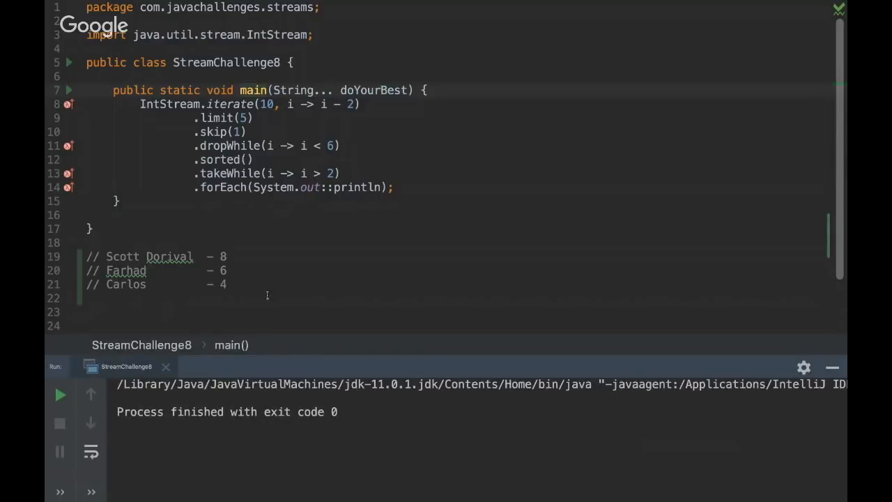
Comment out the skip, dropWhile, sorted and takeWhile lines after limit(5), then run.
drag(84, 256, 226, 284)
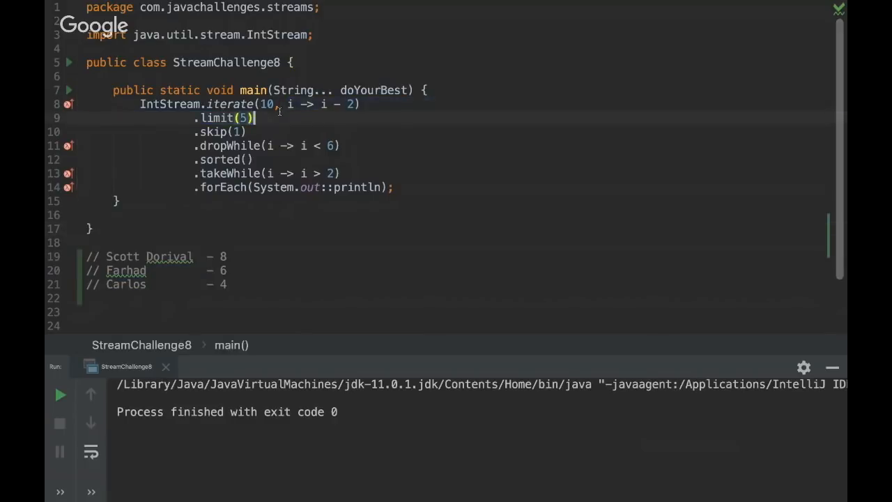
mouse_move(254, 146)
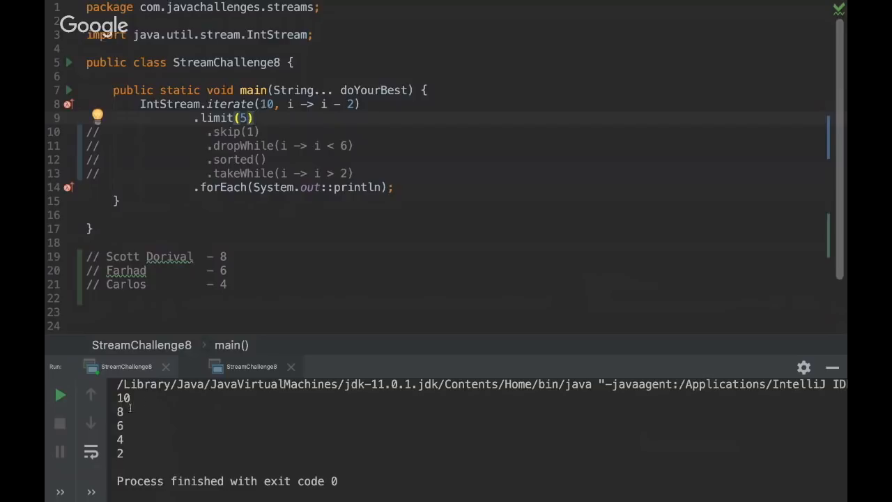
mouse_move(362, 132)
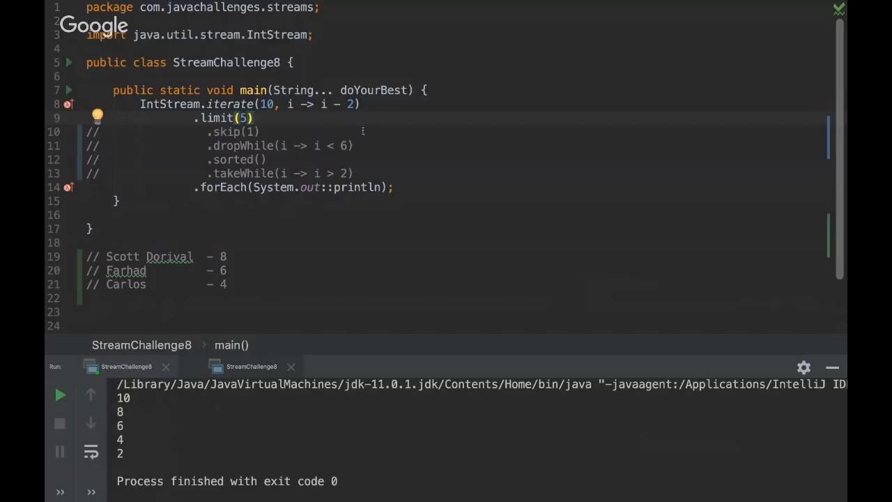
drag(261, 104, 359, 104)
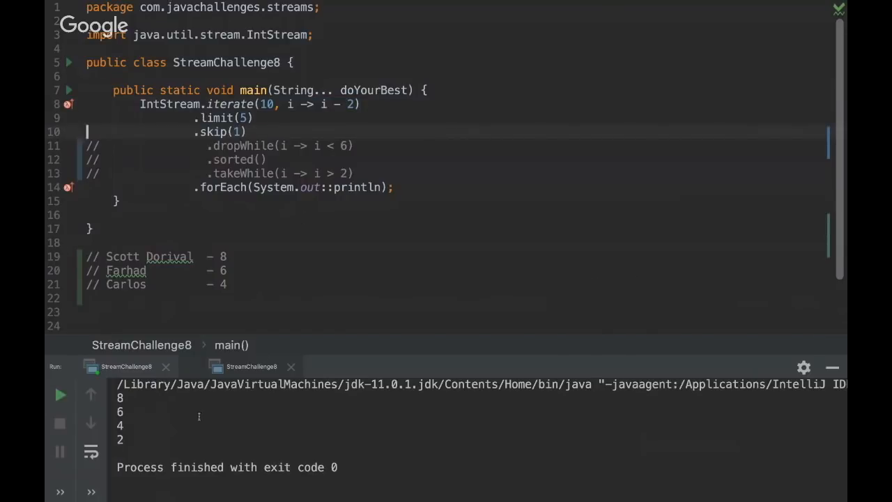
mouse_move(133, 420)
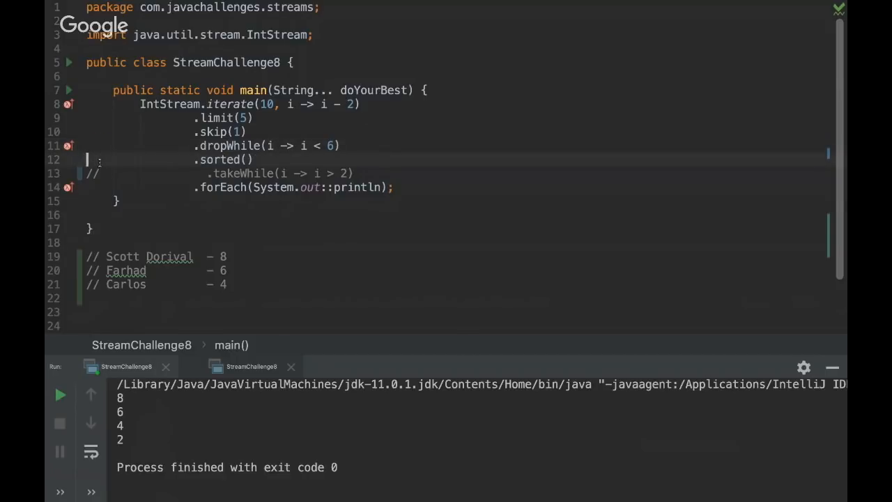
Run without takeWhile to print 2, 4, 6, 8, then run the full chain printing nothing.
click(60, 395)
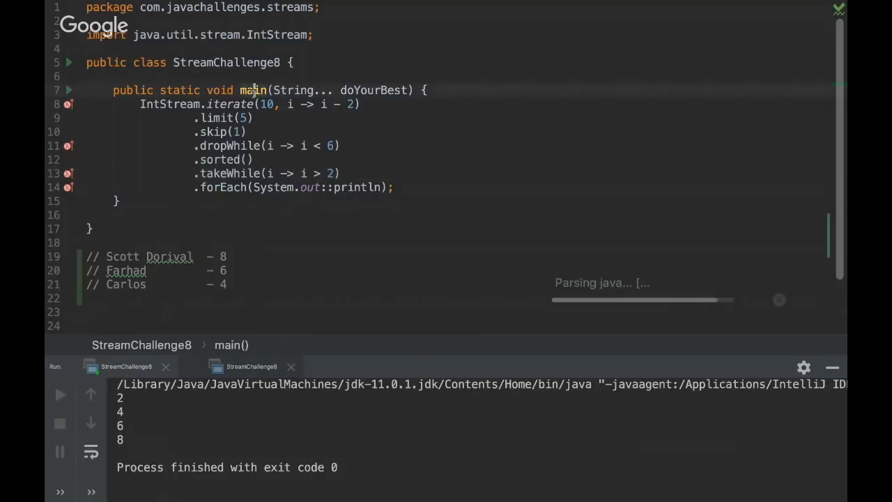
click(59, 395)
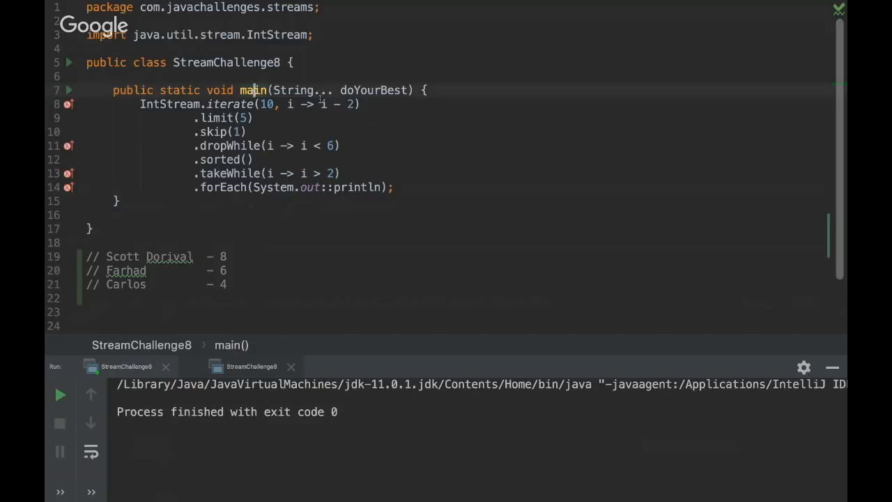
Annotate the takeWhile step with a '// break' comment.
text(//)
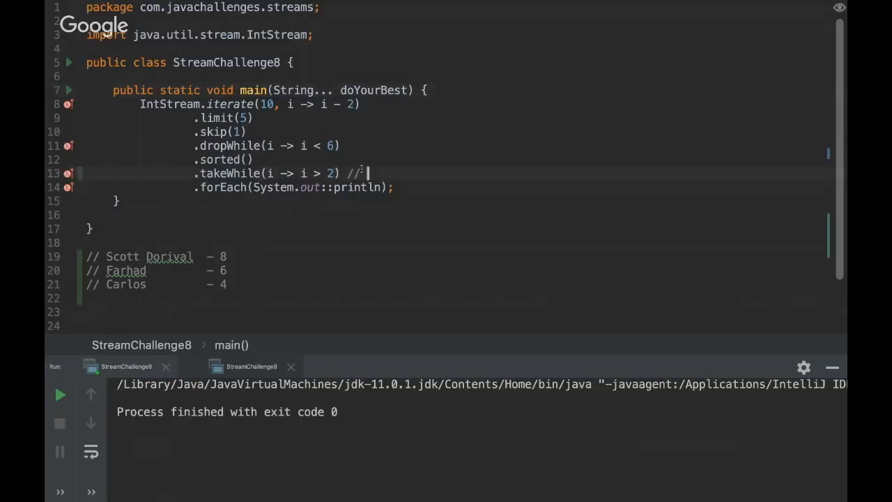
text(break)
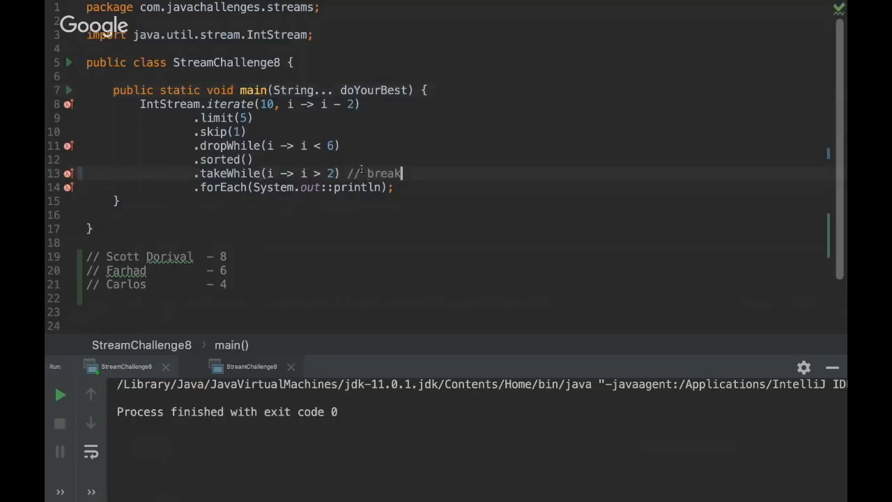
click(255, 90)
text( //)
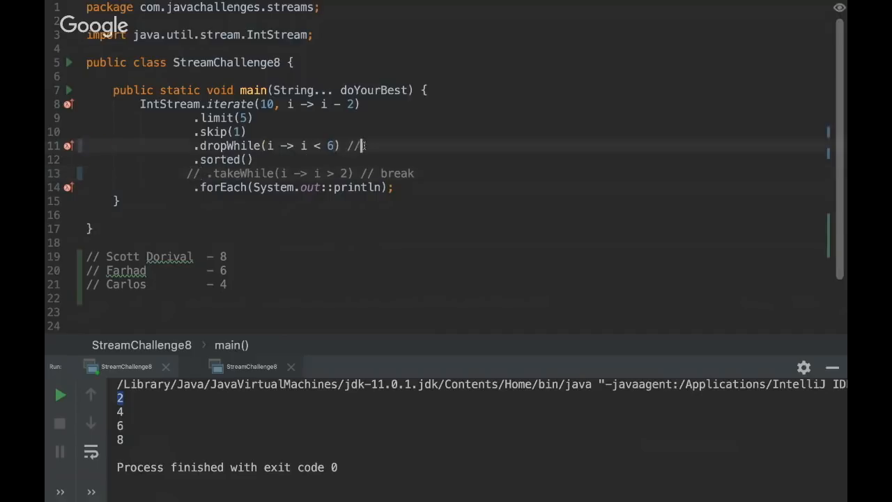
Type 'bre' into a comment and delete the three score comment lines below the class.
text(bre)
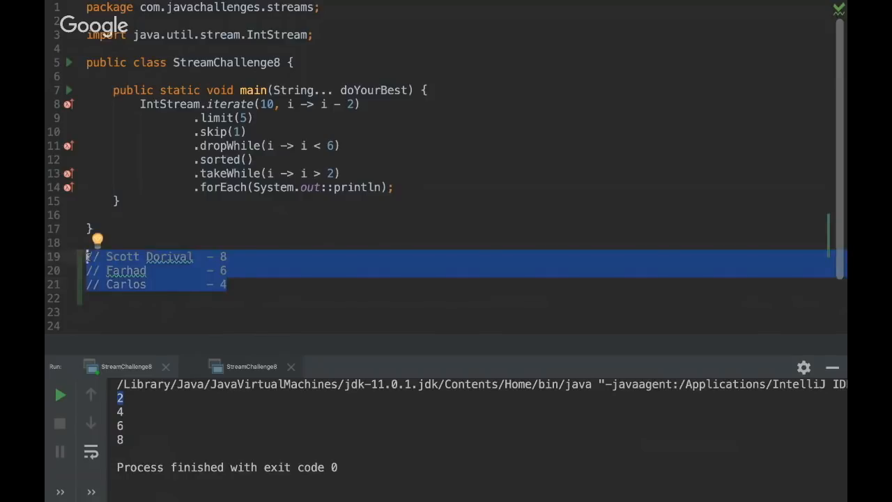
key(Delete)
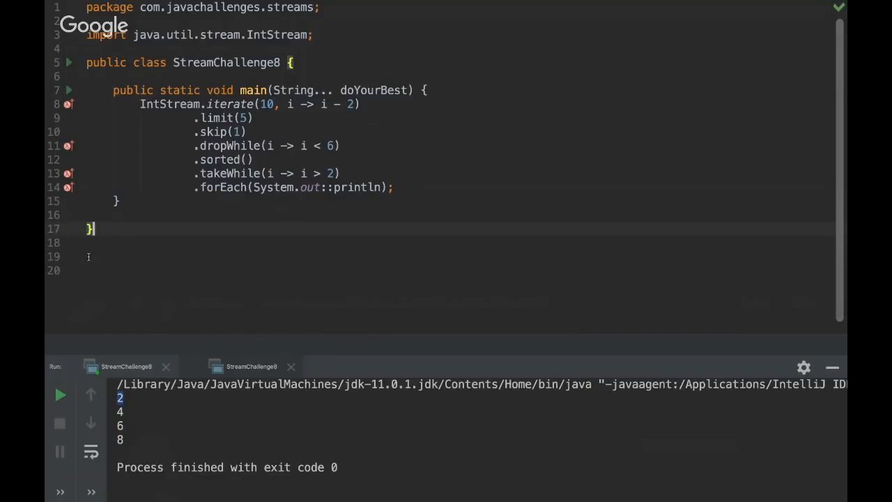
Place the caret at the end of the takeWhile line.
click(343, 173)
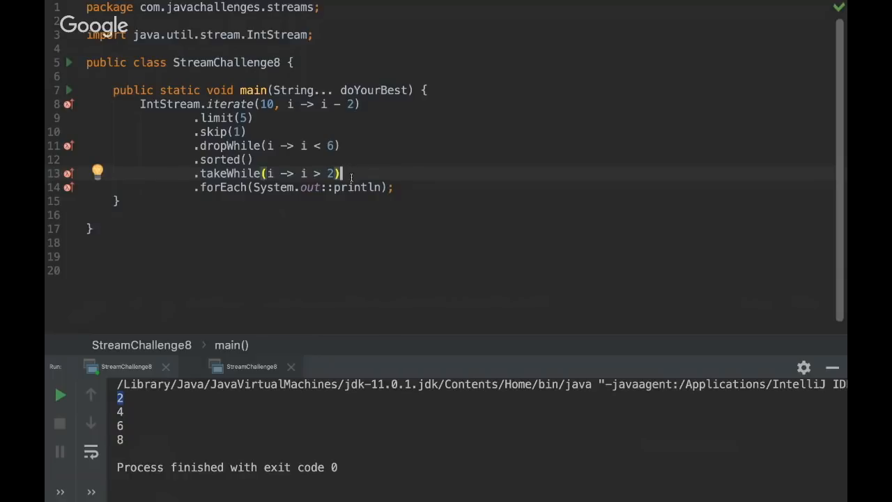
Rerun the full stream chain, which exits with code 0 and prints no numbers.
click(59, 394)
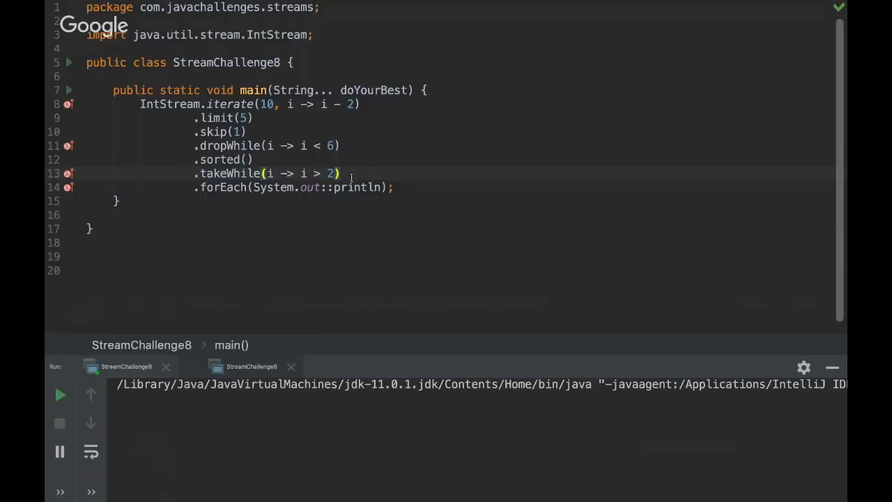
click(59, 395)
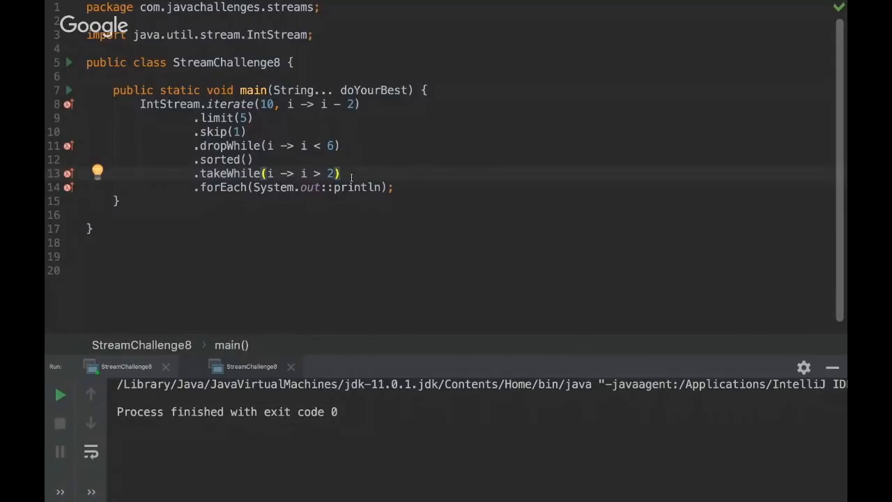
click(342, 173)
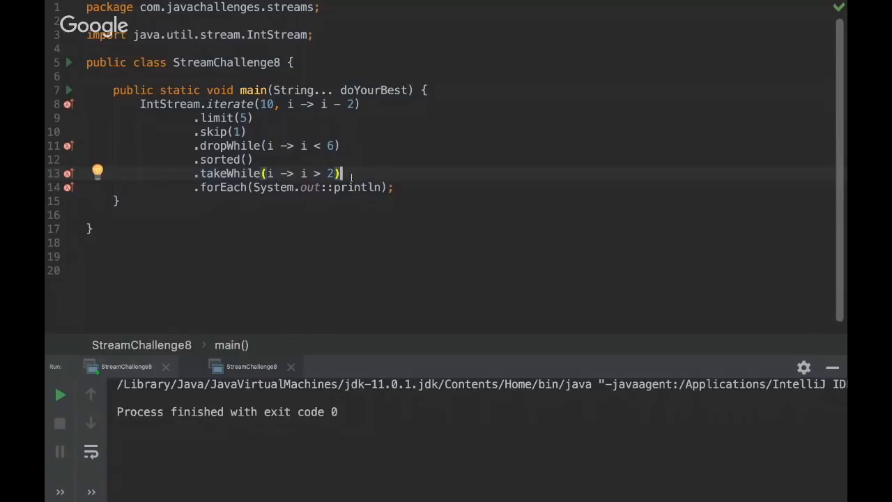